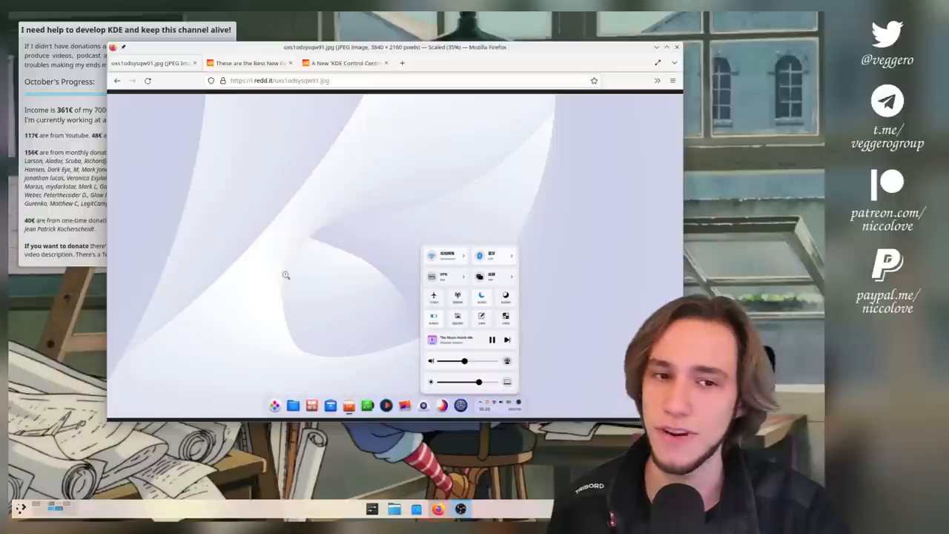
- Switch to the OMG Ubuntu GNOME 43 article, scroll it, and start a new tab for the KDE wiki
{"action": "left_click", "coordinate": [248, 63]}
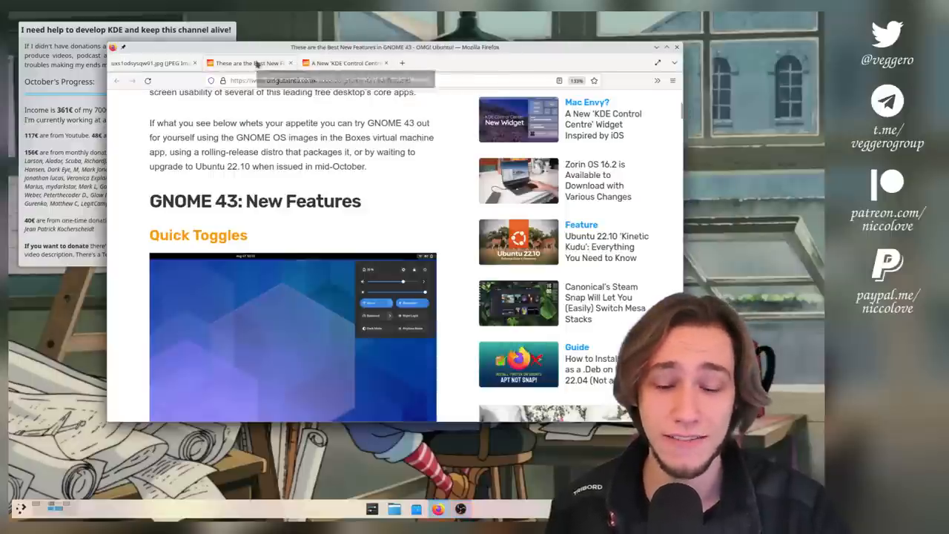
{"action": "scroll", "scroll_direction": "down", "scroll_amount": 3}
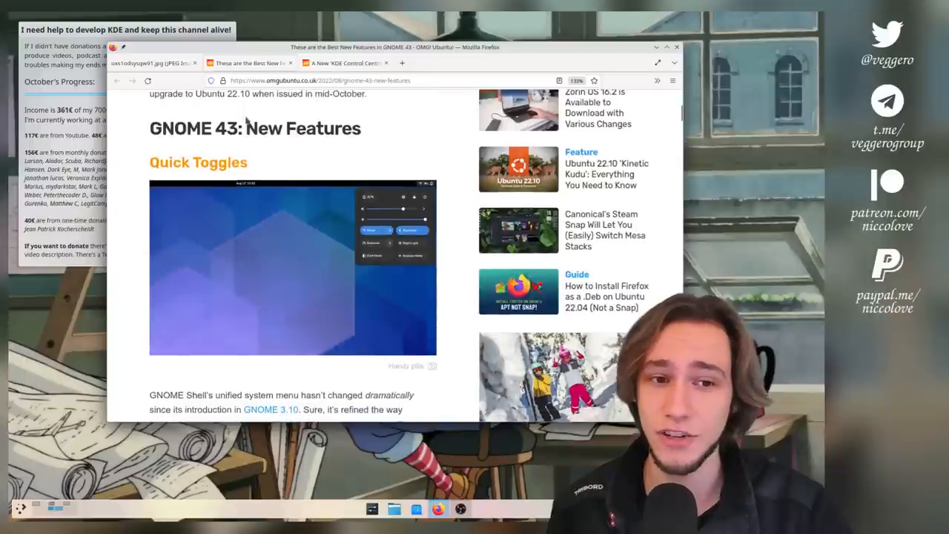
{"action": "left_click", "coordinate": [345, 62]}
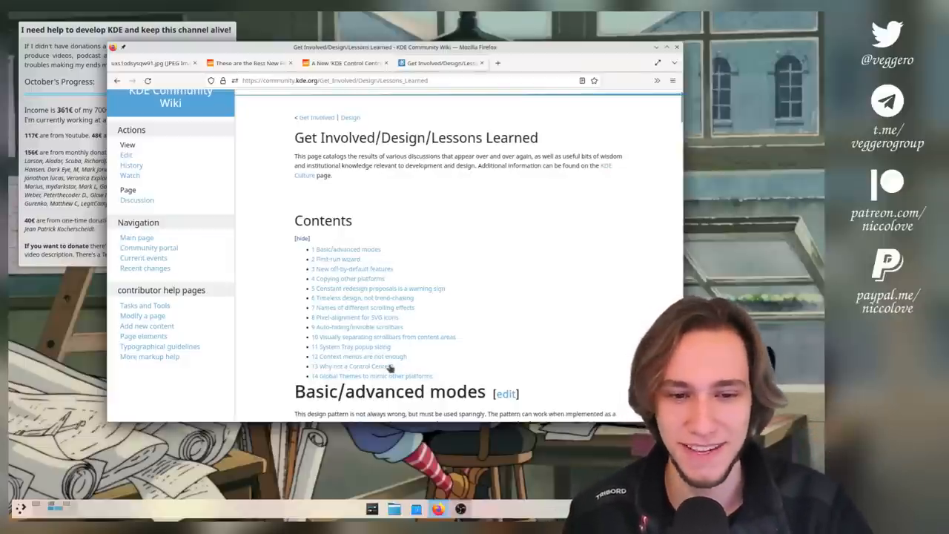
- Jump to the wiki's 'Why not a Control Center?' section from the contents list
{"action": "left_click", "coordinate": [358, 366]}
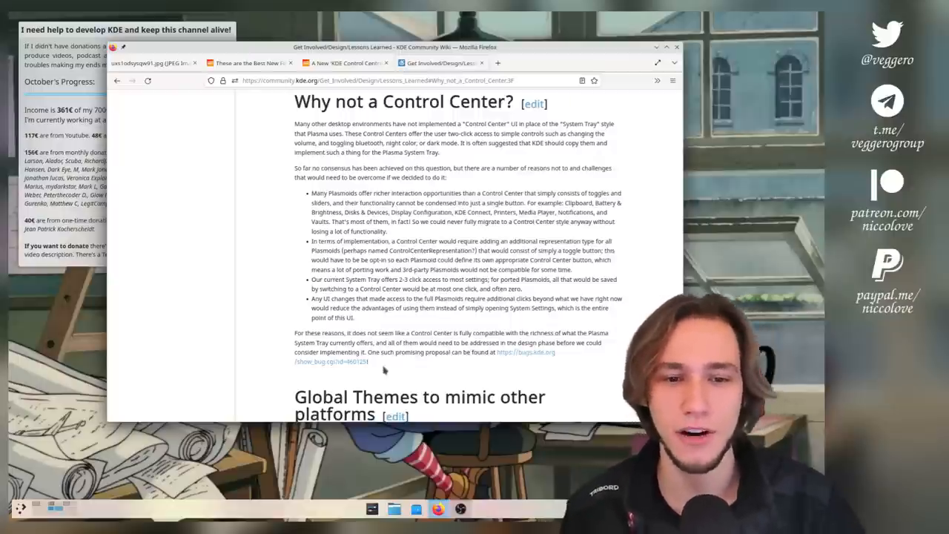
{"action": "mouse_move", "coordinate": [371, 308]}
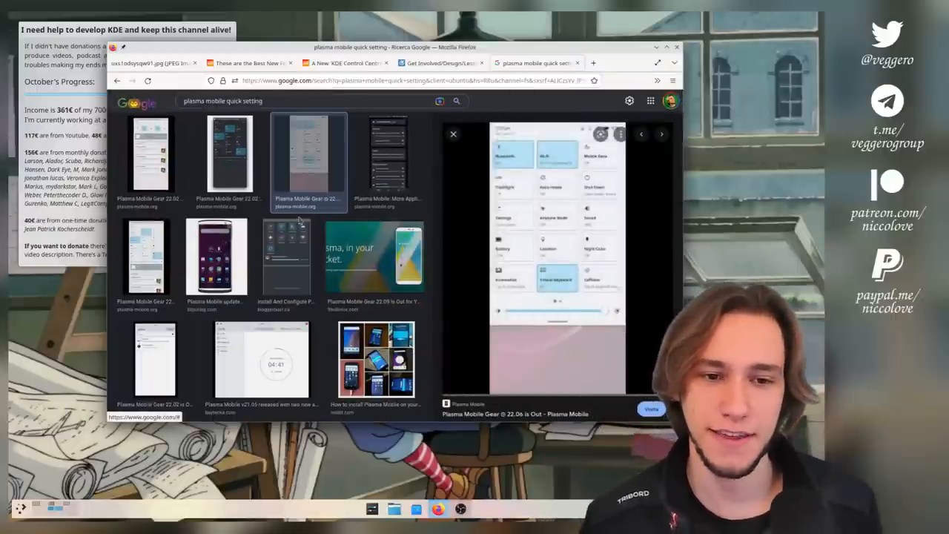
- Visit the Plasma Mobile Gear 22.06 announcement from the image preview
{"action": "left_click", "coordinate": [594, 62]}
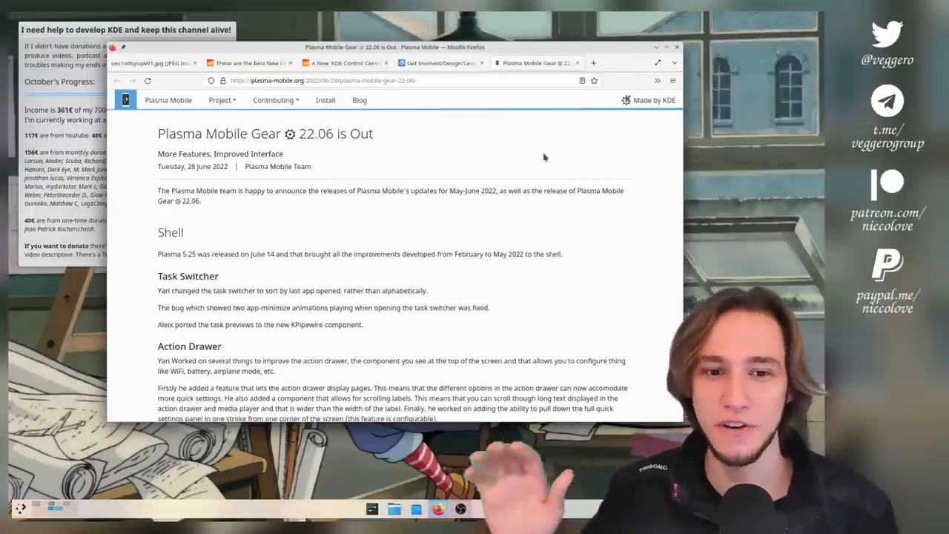
- Scroll the announcement down toward its quick-settings panel screenshot
{"action": "scroll", "scroll_direction": "down", "scroll_amount": 3}
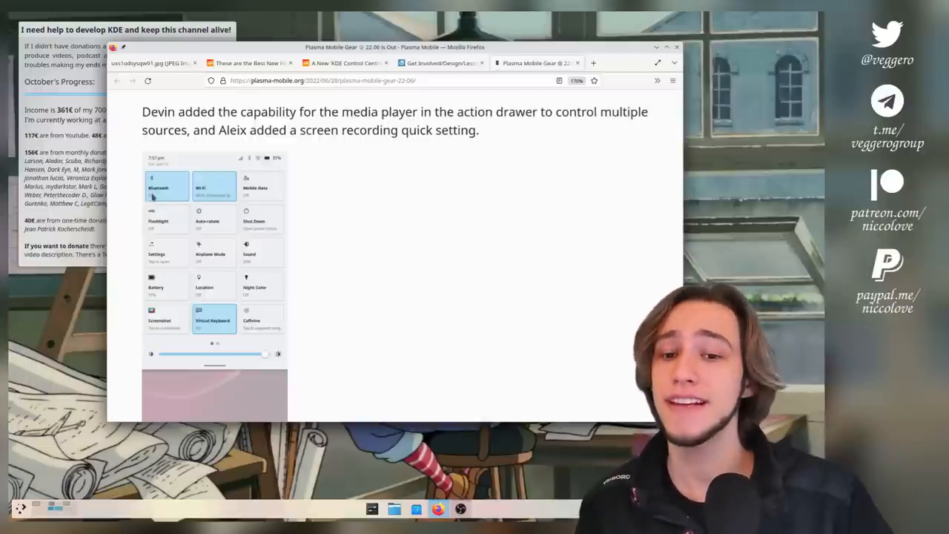
{"action": "mouse_move", "coordinate": [159, 239]}
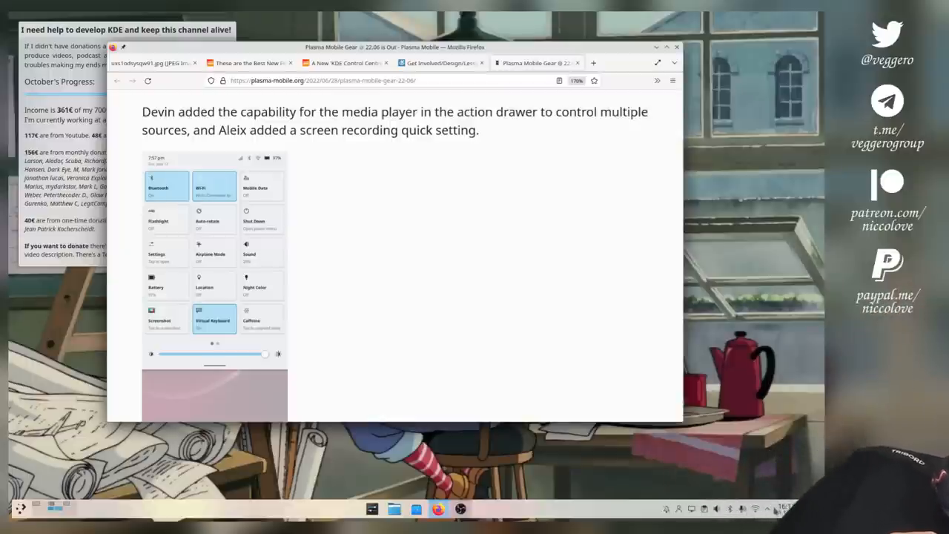
- Browse the tray's Status and Notifications overview and Audio Volume page, then dismiss the popup
{"action": "left_click", "coordinate": [665, 509]}
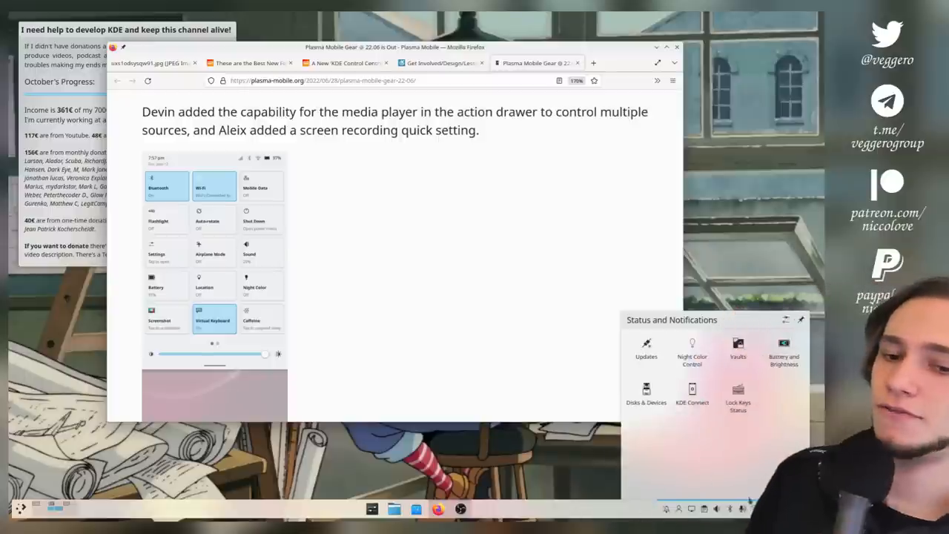
{"action": "left_click", "coordinate": [714, 509]}
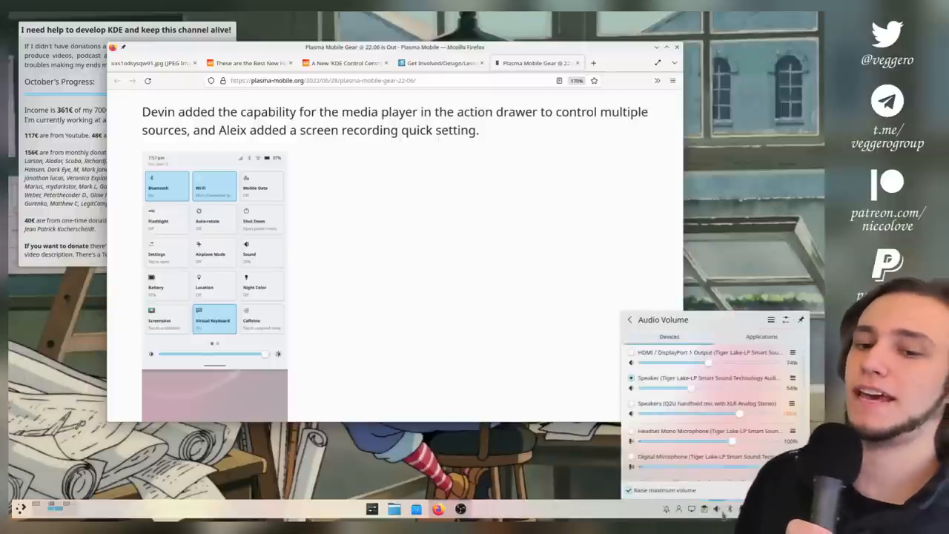
{"action": "left_click", "coordinate": [730, 509]}
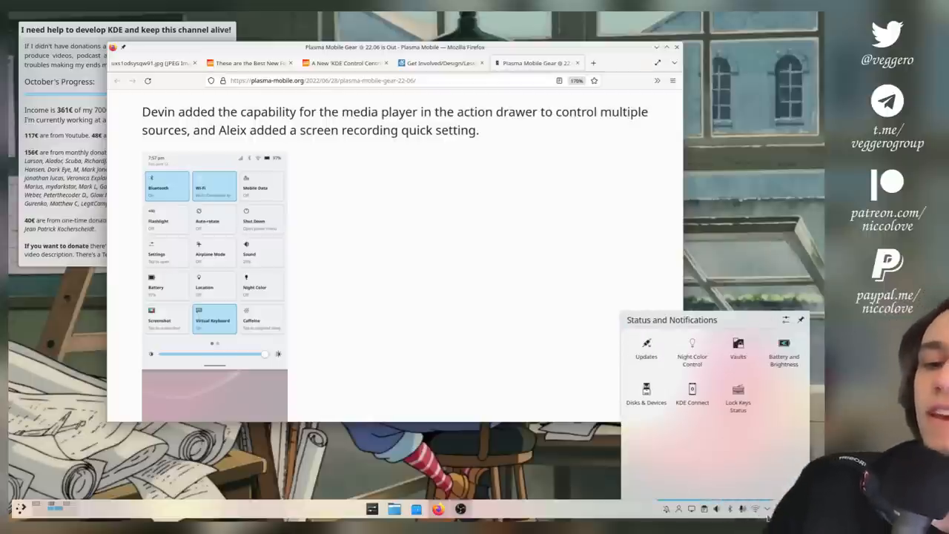
{"action": "mouse_move", "coordinate": [646, 352]}
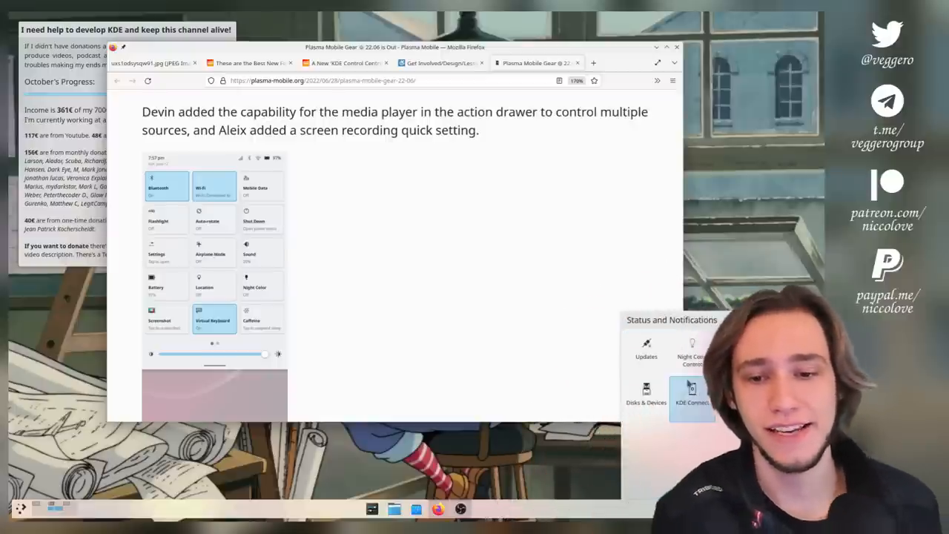
{"action": "mouse_move", "coordinate": [691, 396]}
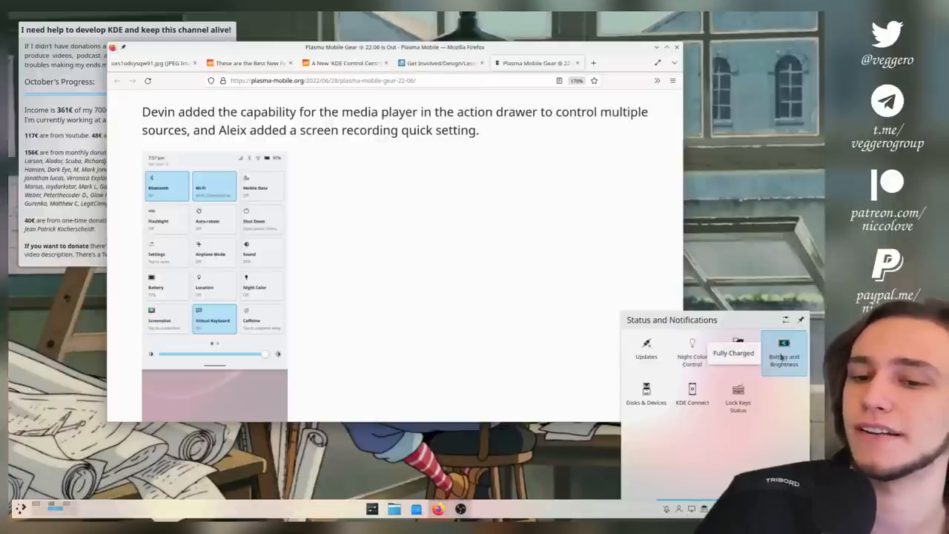
{"action": "left_click", "coordinate": [783, 353]}
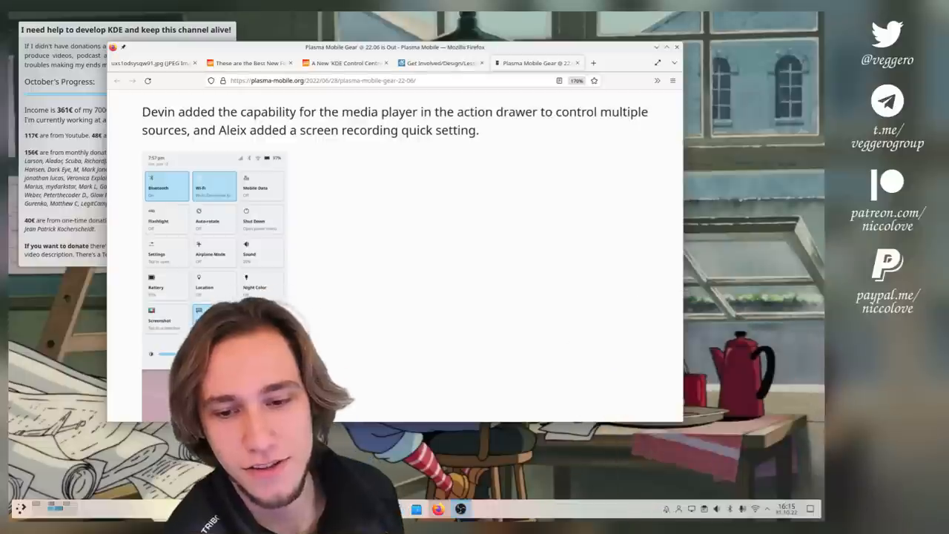
- Reopen the system tray's Status and Notifications overview beside Firefox
{"action": "left_click", "coordinate": [755, 508]}
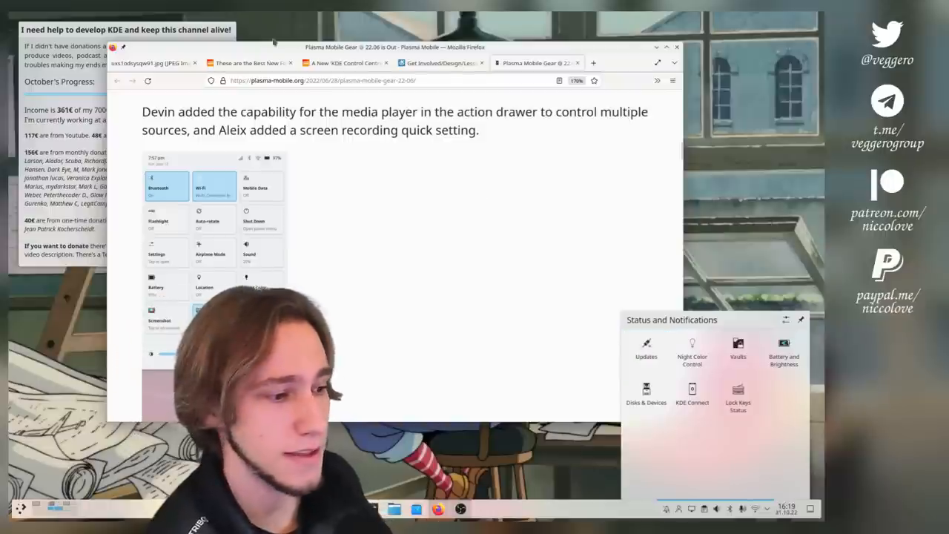
{"action": "left_click", "coordinate": [345, 63]}
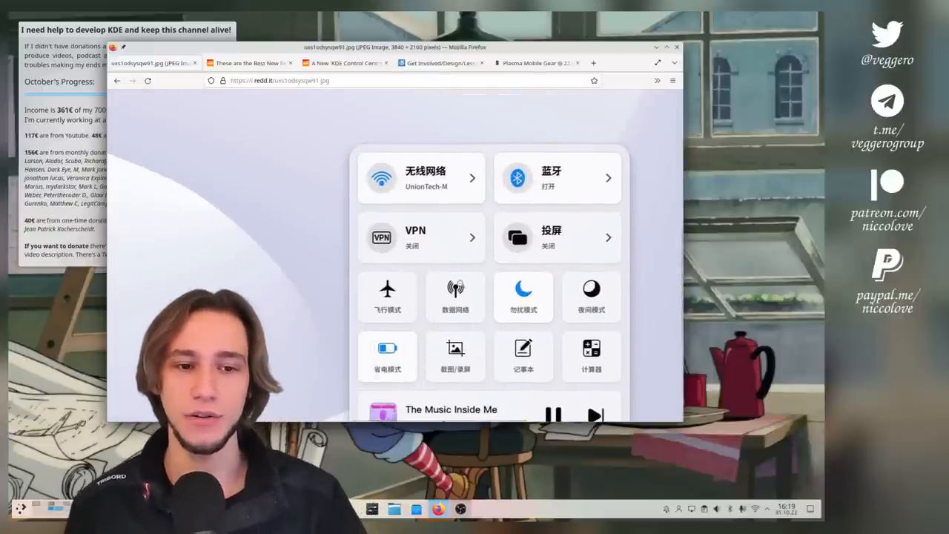
- Scroll the quick-settings panel image down to its music player and volume slider
{"action": "scroll", "scroll_direction": "down", "scroll_amount": 3}
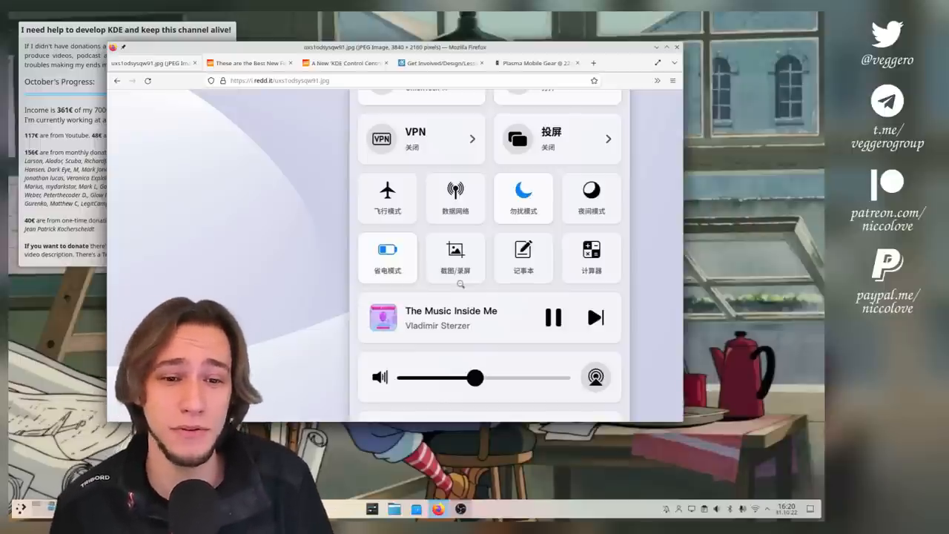
- Scroll the panel image to view its media and volume controls, ending at the top tiles
{"action": "scroll", "scroll_direction": "down", "scroll_amount": 3}
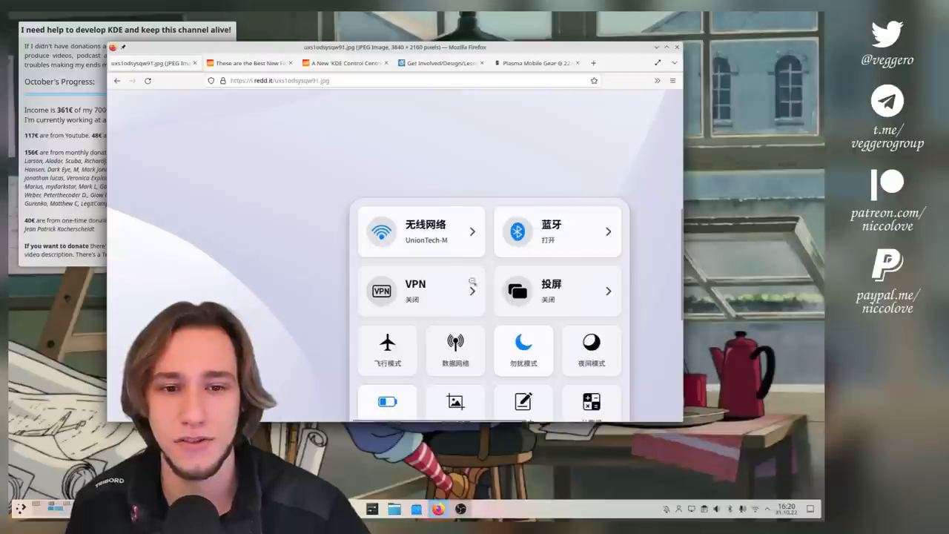
{"action": "mouse_move", "coordinate": [403, 231]}
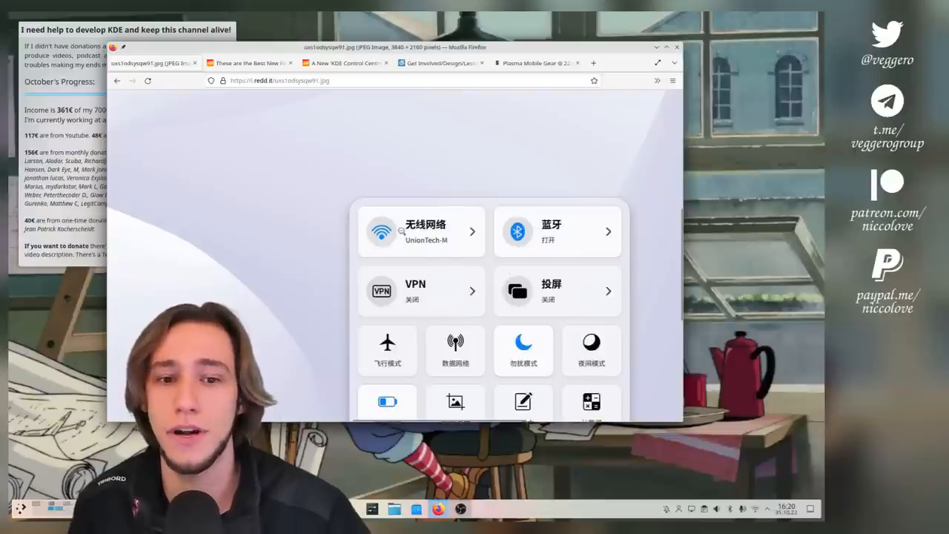